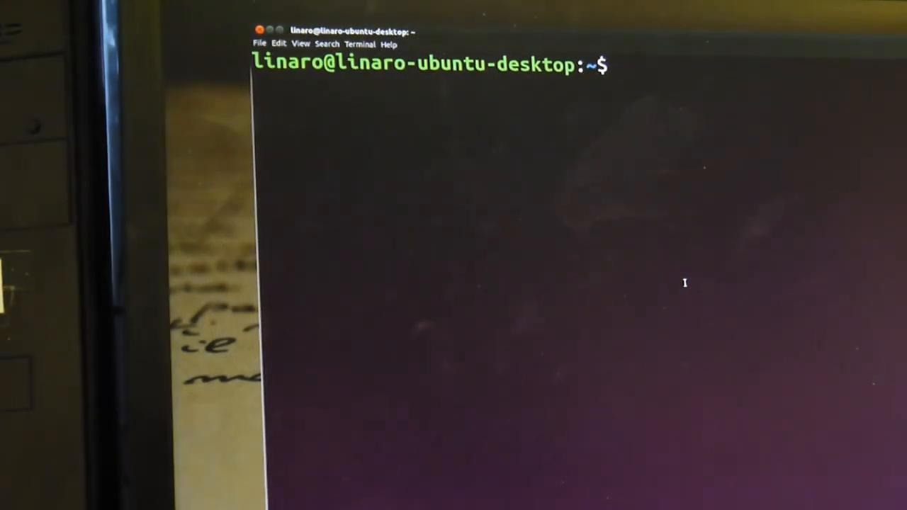
# - Change into the work/matmul-mpi directory
pyautogui.write('cd')
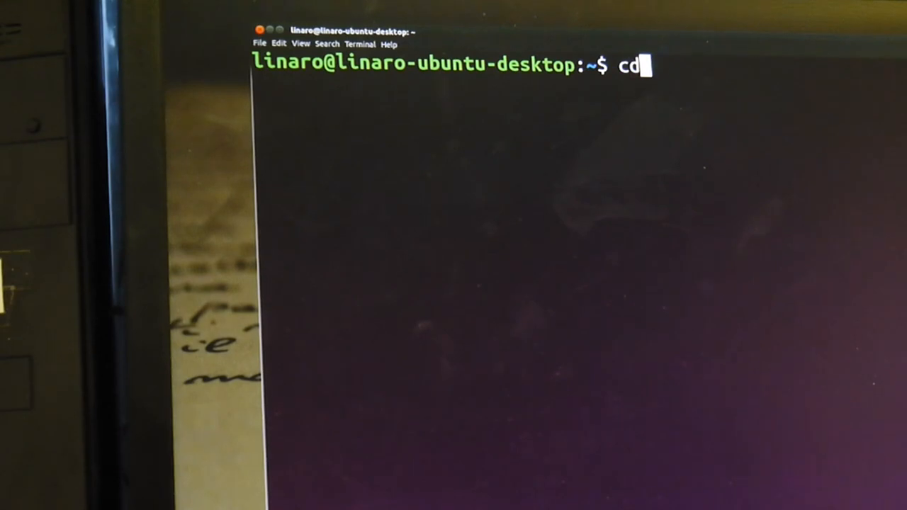
pyautogui.write('work/mat')
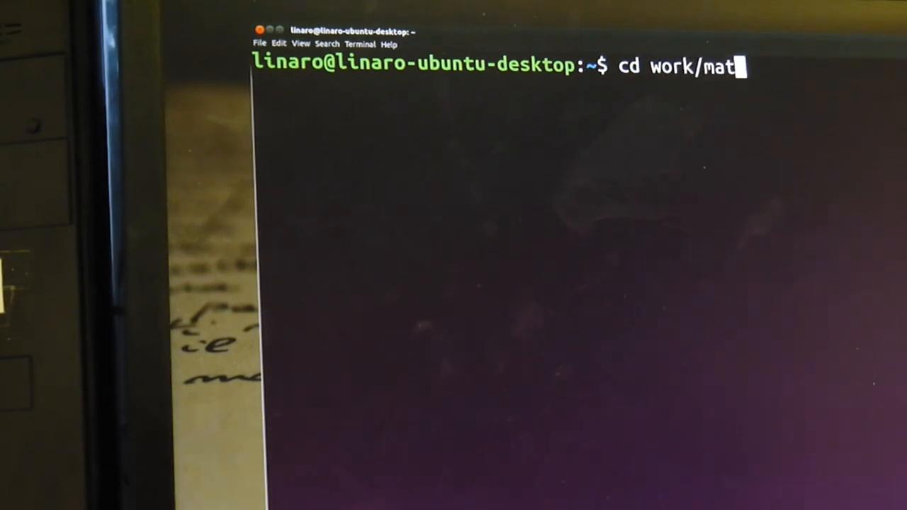
pyautogui.press('Return')
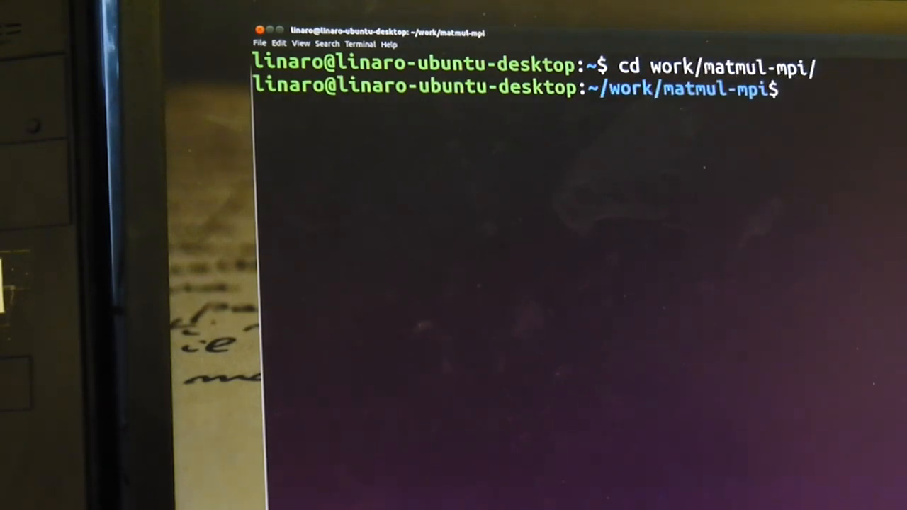
# - Launch ./run.sh so the MPI master starts with seed 39
pyautogui.write('./')
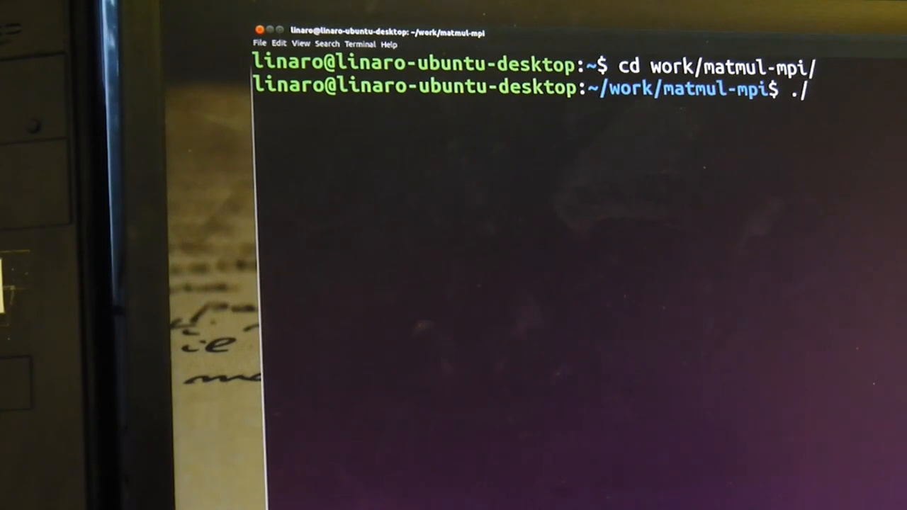
pyautogui.write('run.sh')
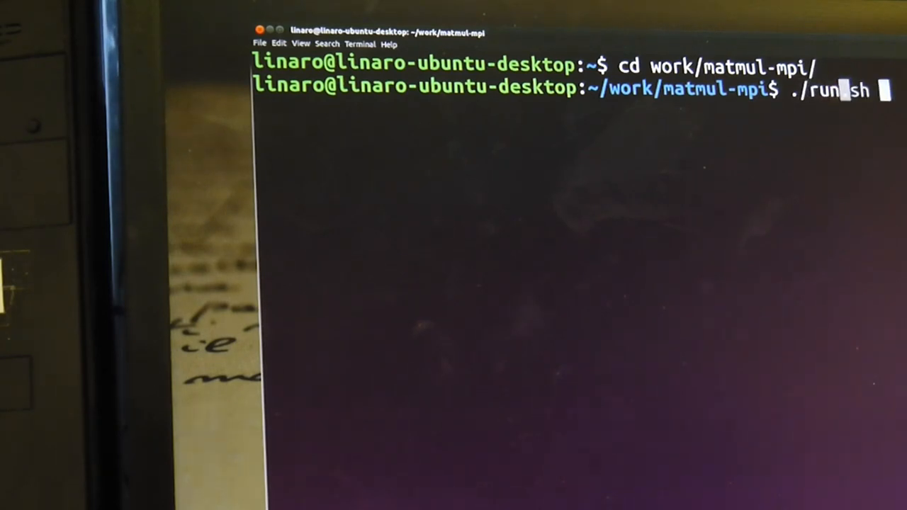
pyautogui.press('Return')
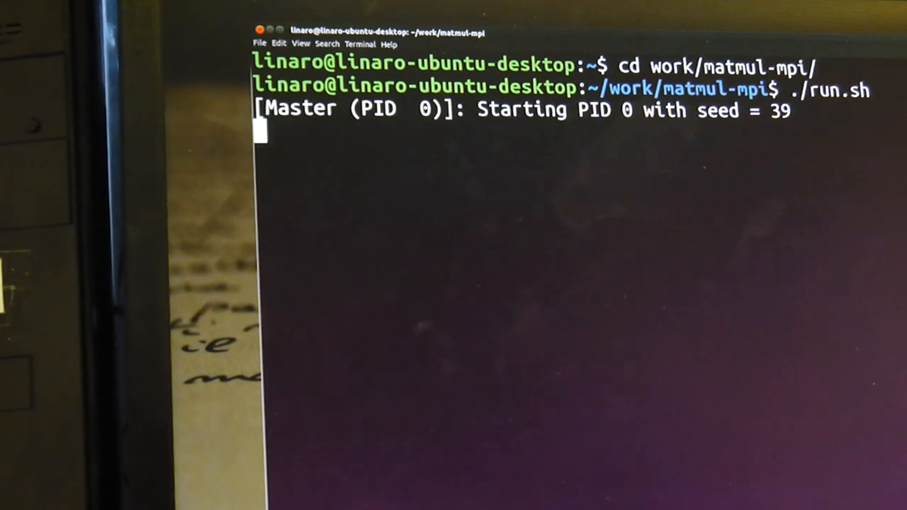